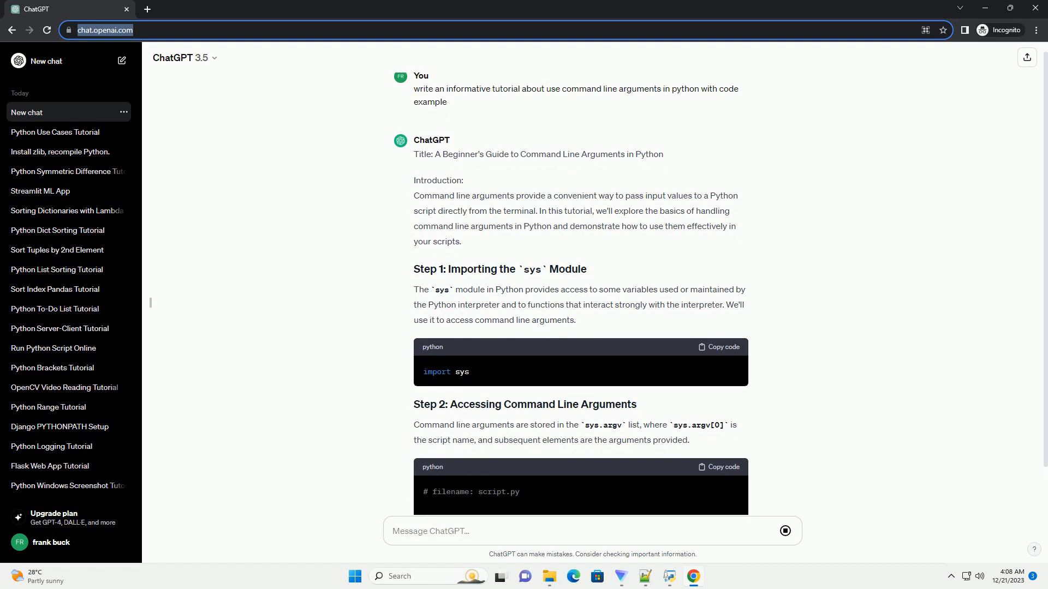
pyautogui.scroll(-3)
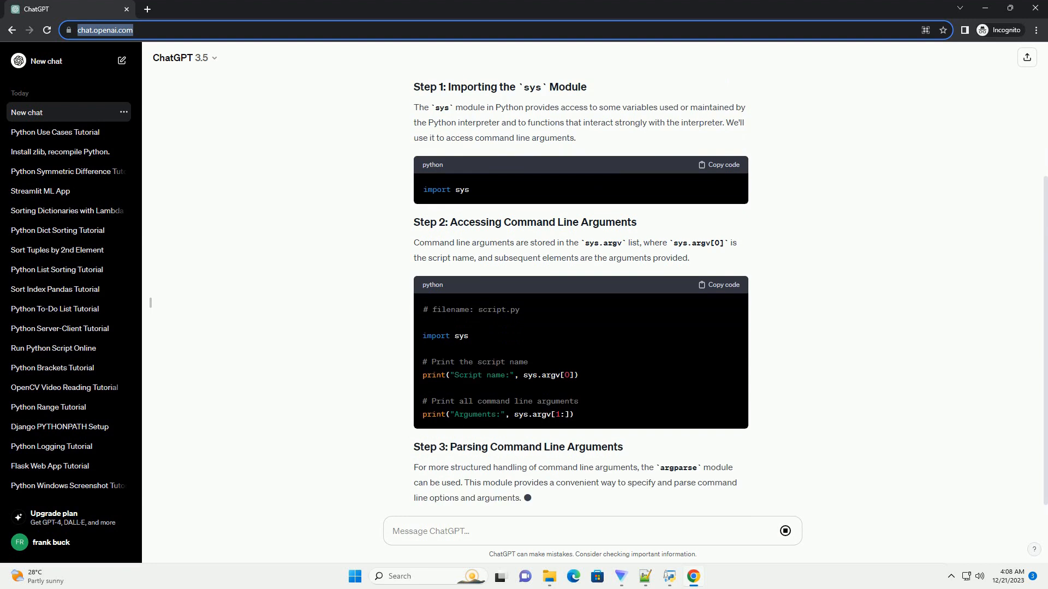
pyautogui.scroll(-3)
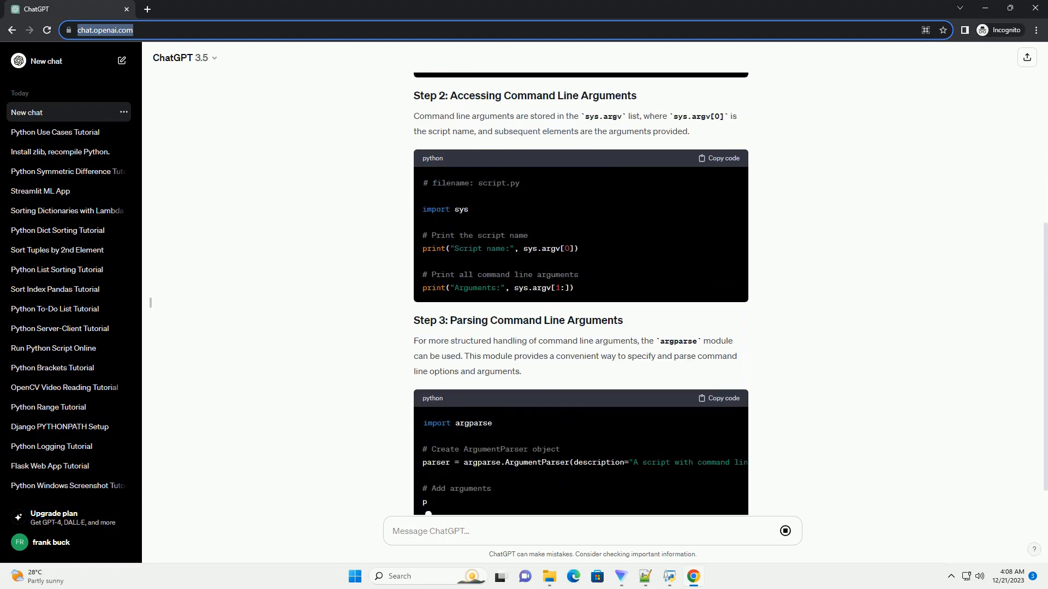
pyautogui.scroll(-3)
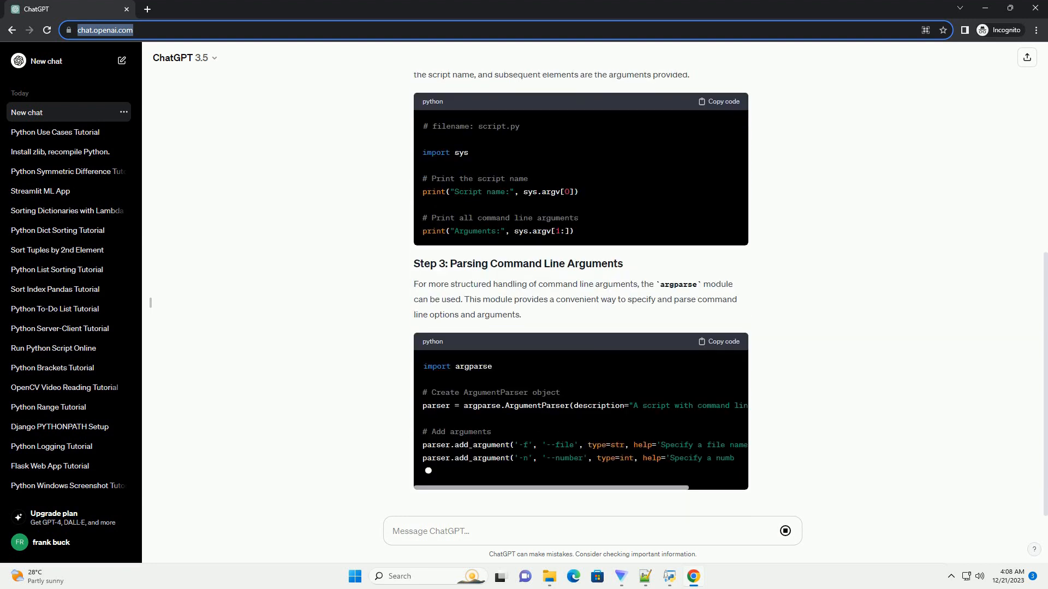
pyautogui.scroll(-3)
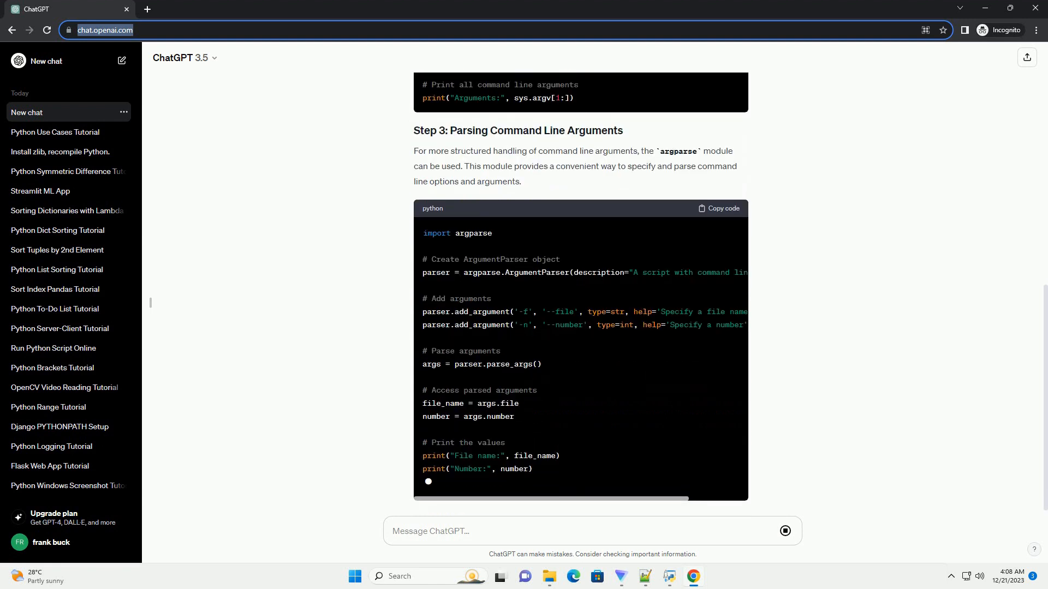
pyautogui.scroll(-3)
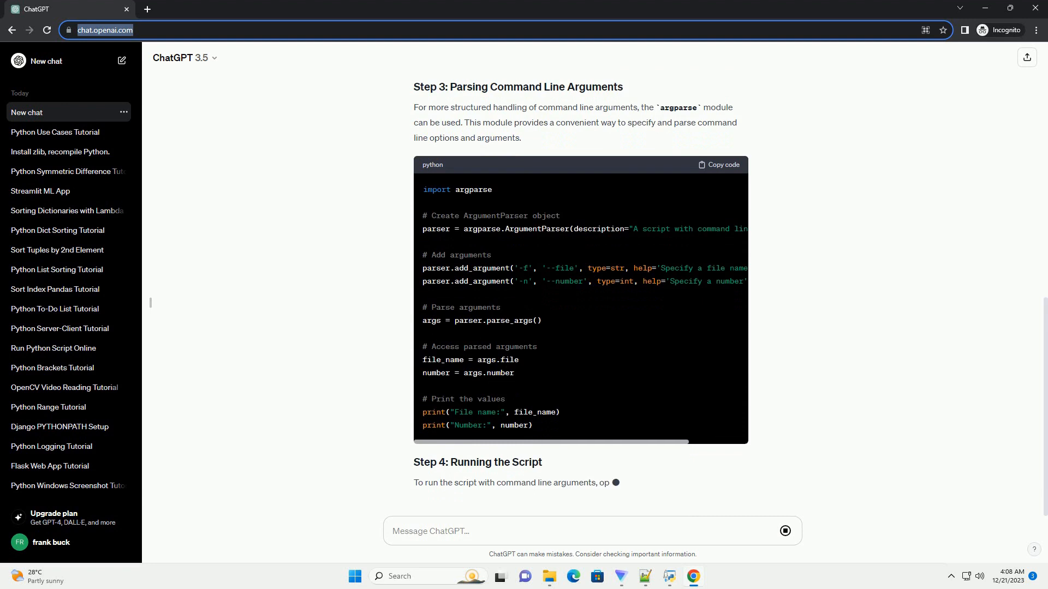
pyautogui.scroll(-3)
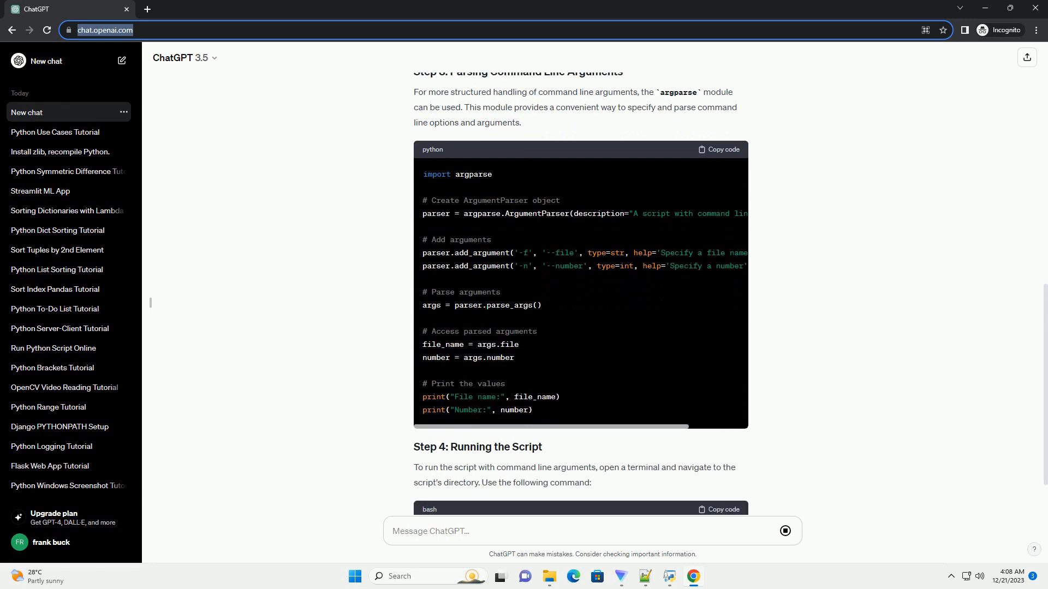
pyautogui.scroll(-3)
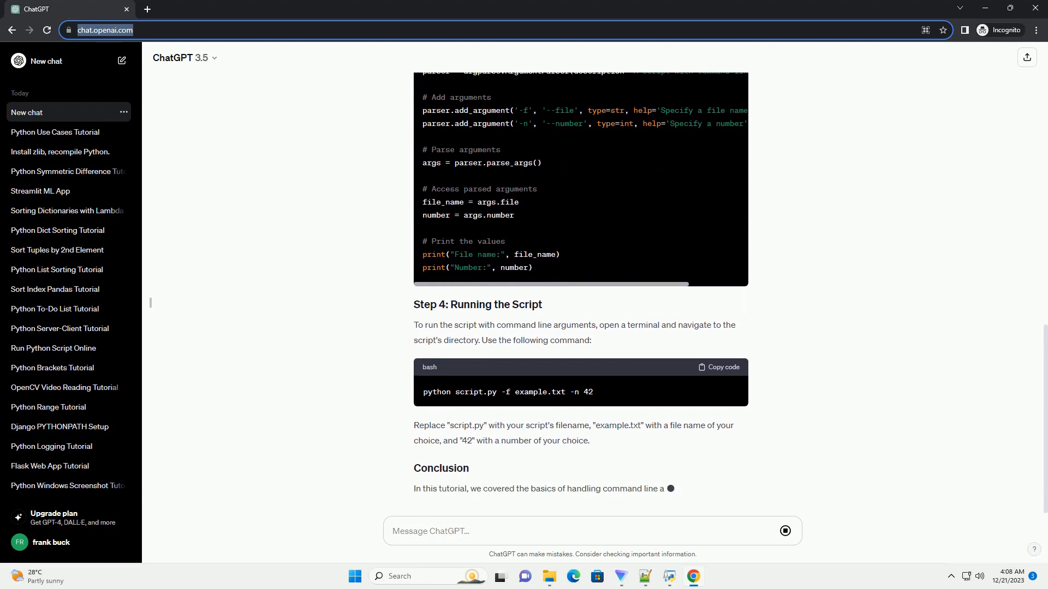
pyautogui.scroll(-3)
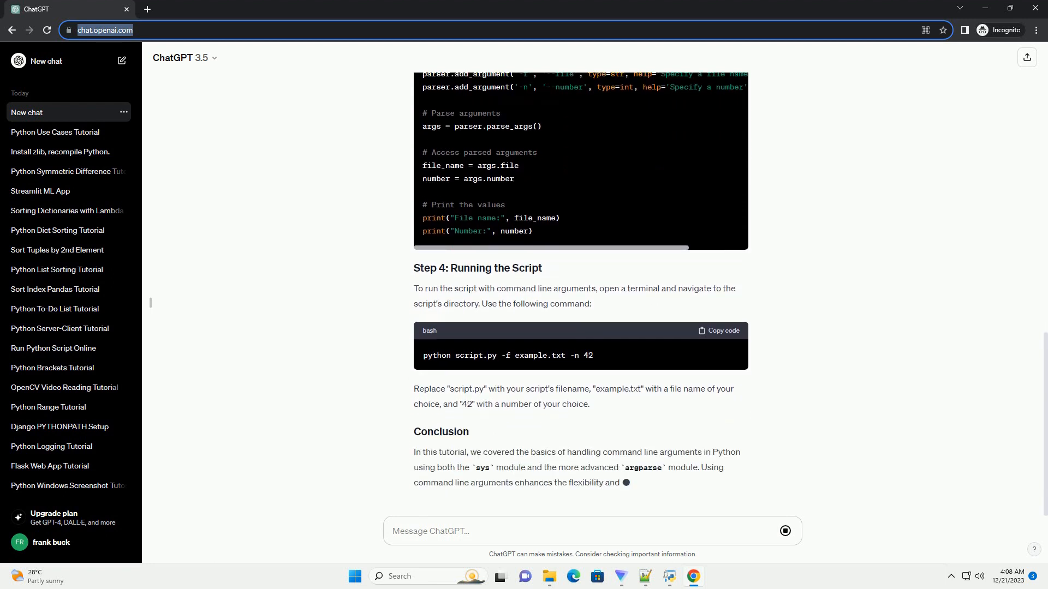